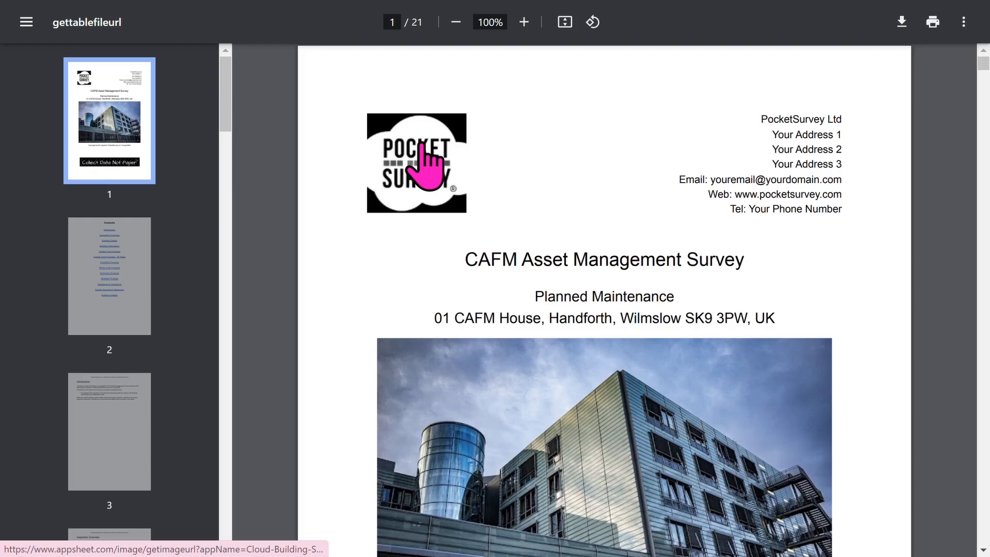
{"action": "mouse_move", "coordinate": [429, 251]}
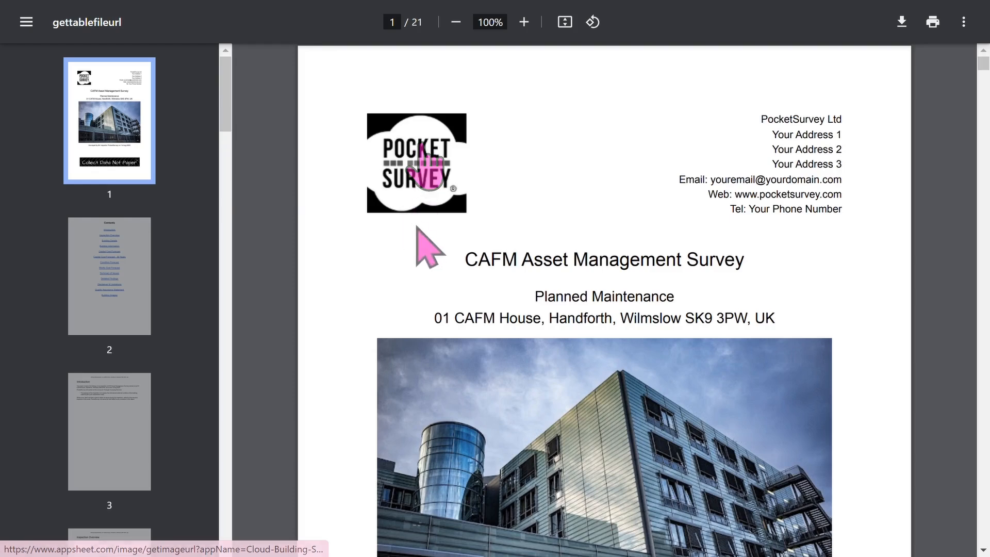
{"action": "mouse_move", "coordinate": [778, 251]}
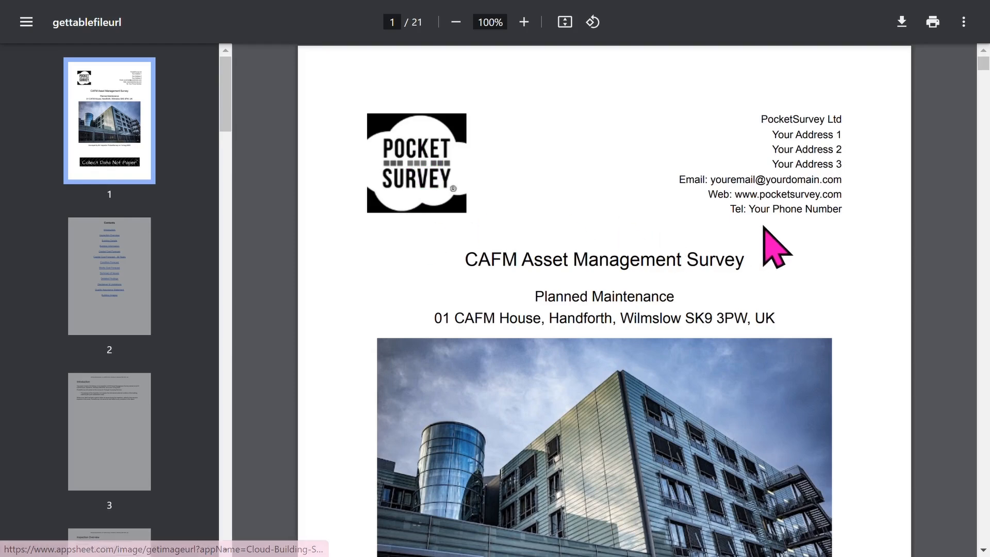
Scroll down the cover page to the surveyor and date line toward the Contents page
{"action": "scroll", "scroll_direction": "down", "scroll_amount": 3}
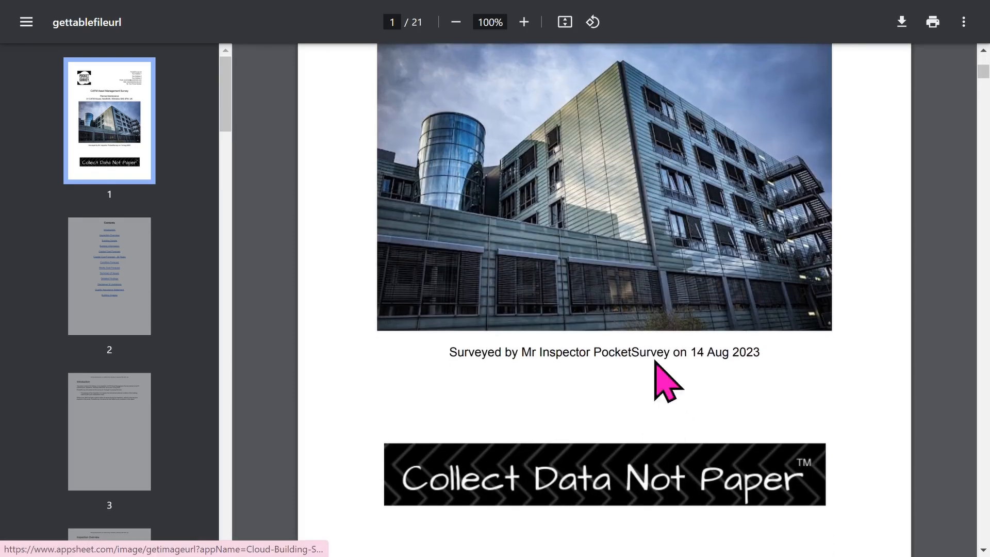
{"action": "mouse_move", "coordinate": [591, 500]}
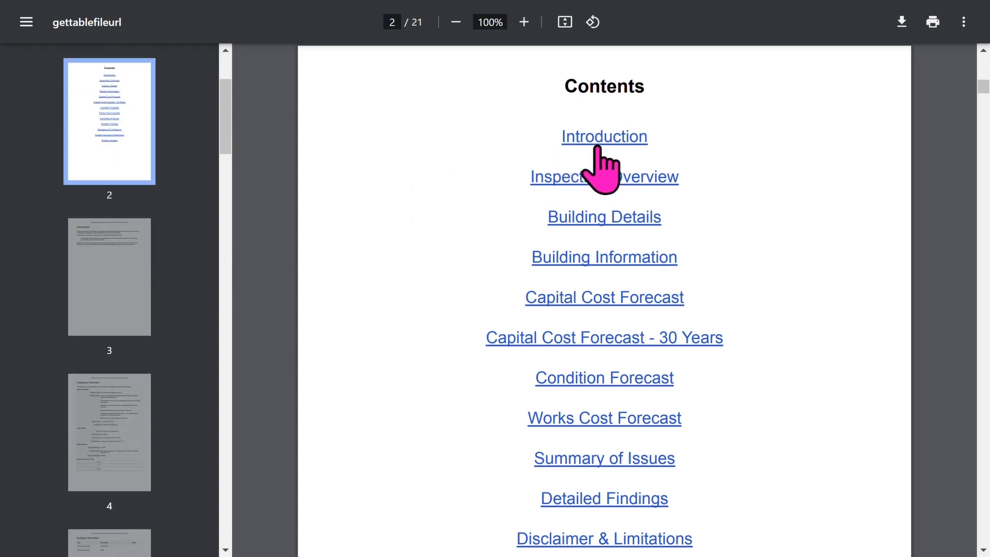
{"action": "mouse_move", "coordinate": [604, 234]}
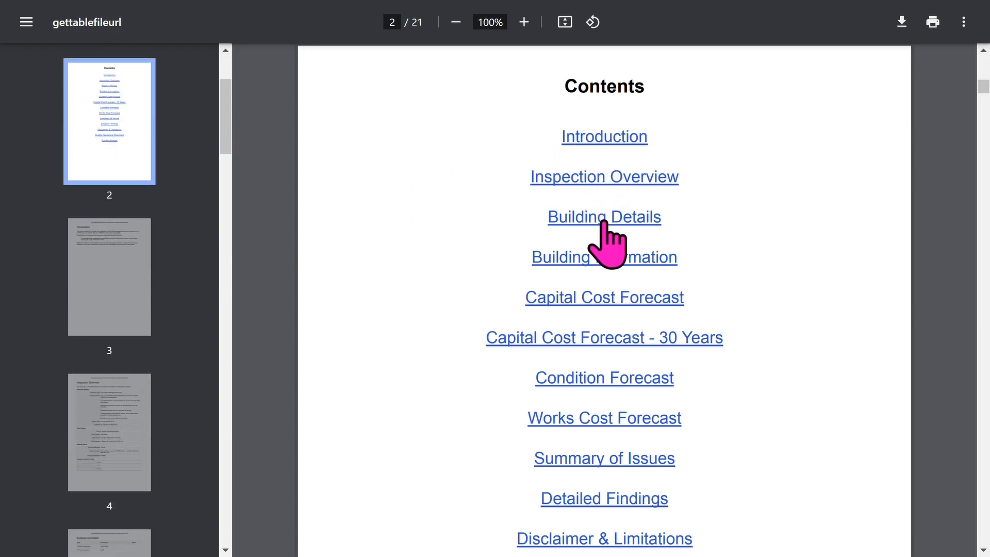
{"action": "mouse_move", "coordinate": [604, 310]}
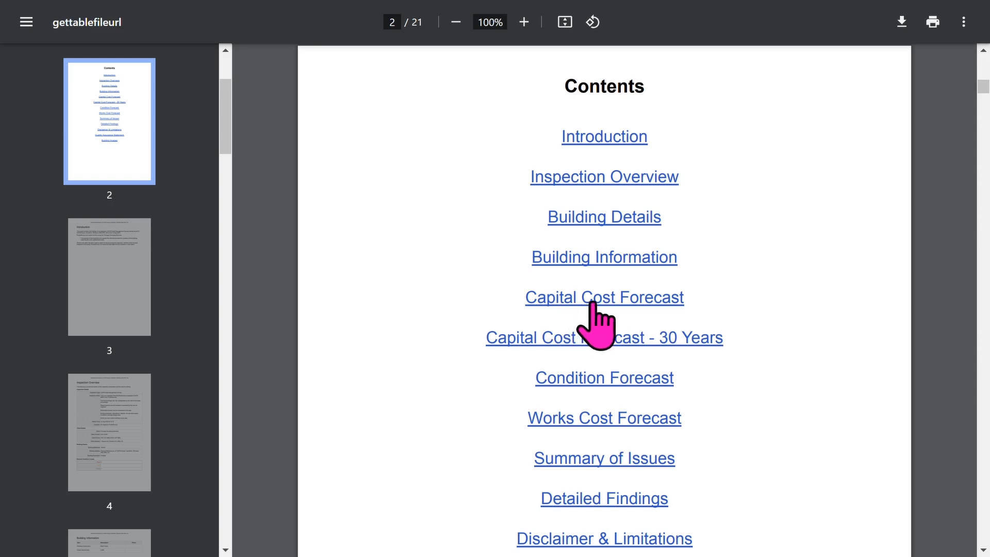
{"action": "mouse_move", "coordinate": [537, 372]}
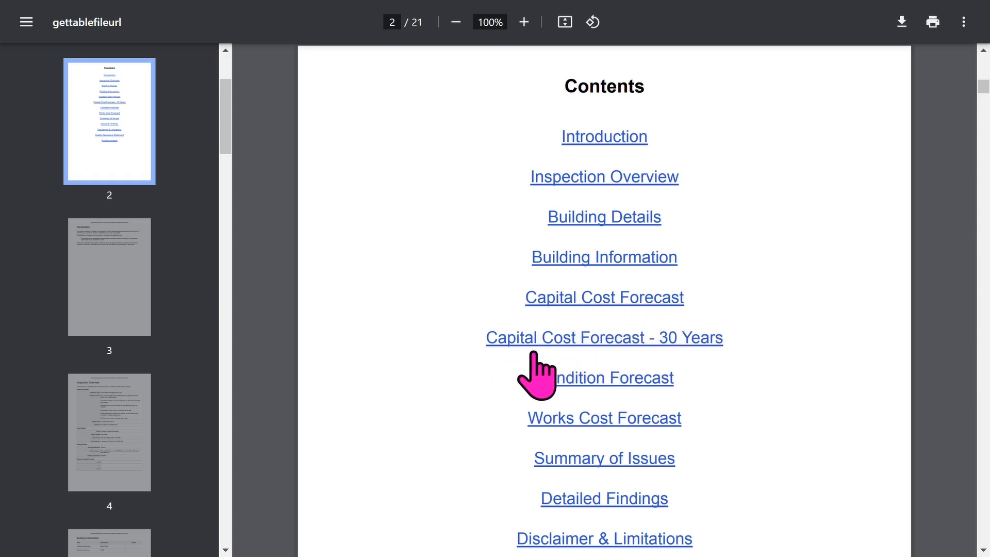
{"action": "mouse_move", "coordinate": [641, 477]}
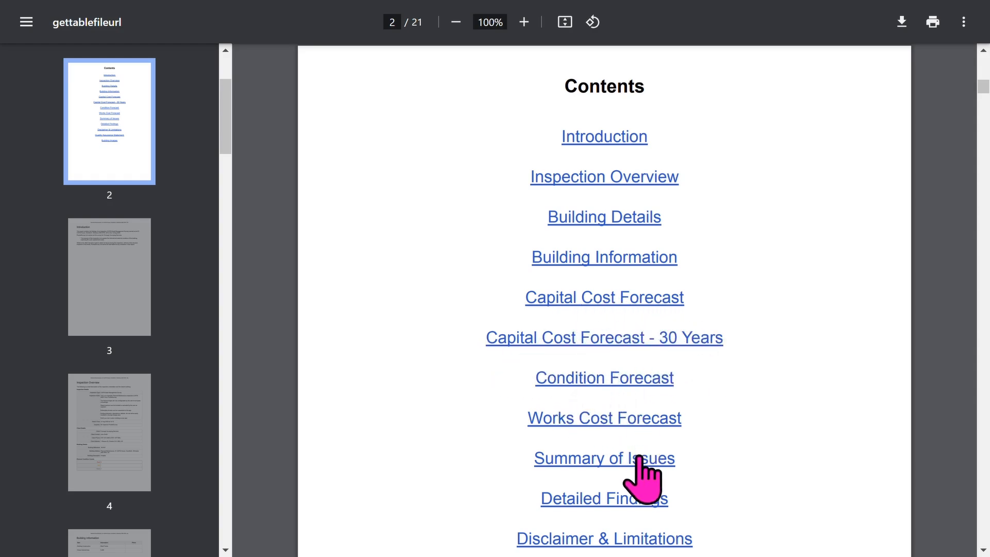
Move through the Introduction and page 4 Inspection Overview to page 5, Building Information
{"action": "scroll", "scroll_direction": "down", "scroll_amount": 3}
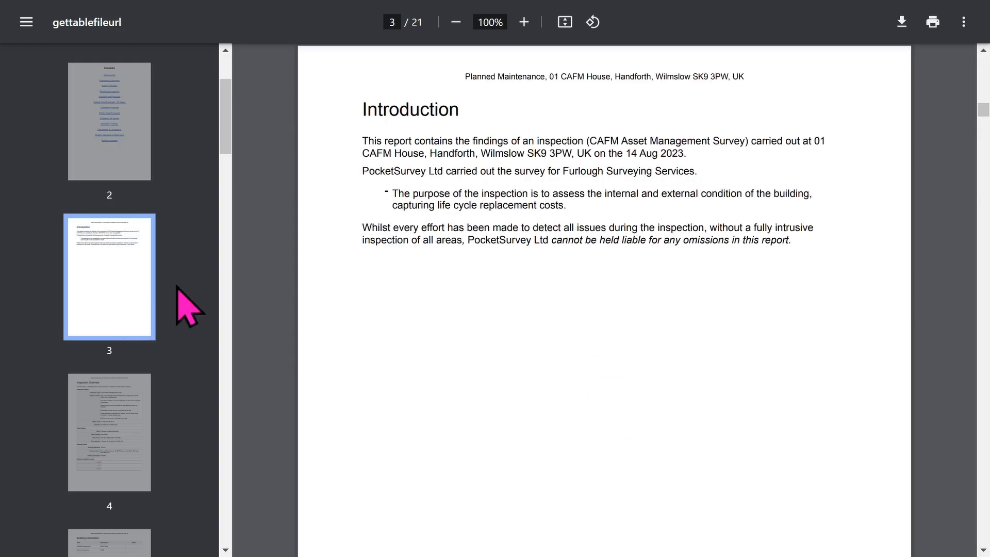
{"action": "scroll", "scroll_direction": "down", "scroll_amount": 3}
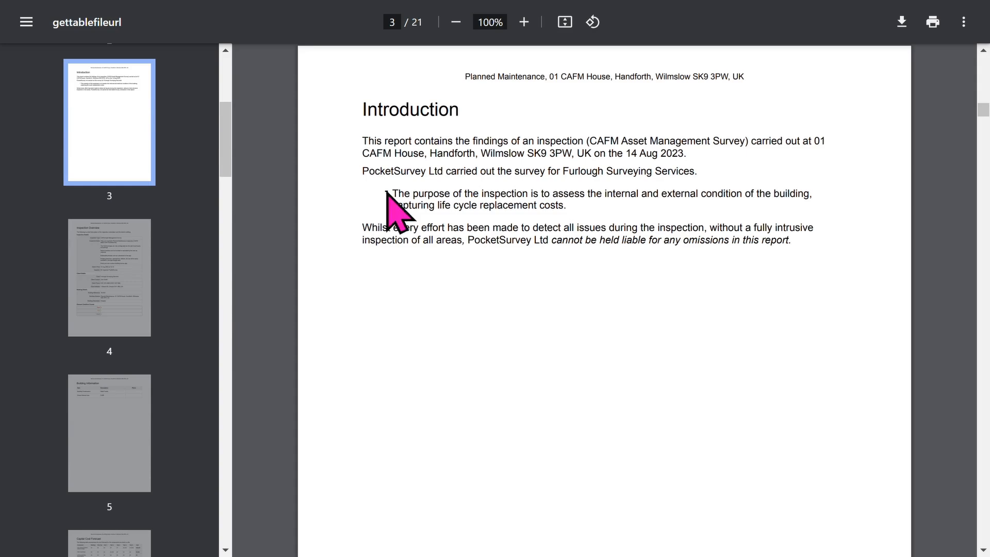
{"action": "mouse_move", "coordinate": [133, 297]}
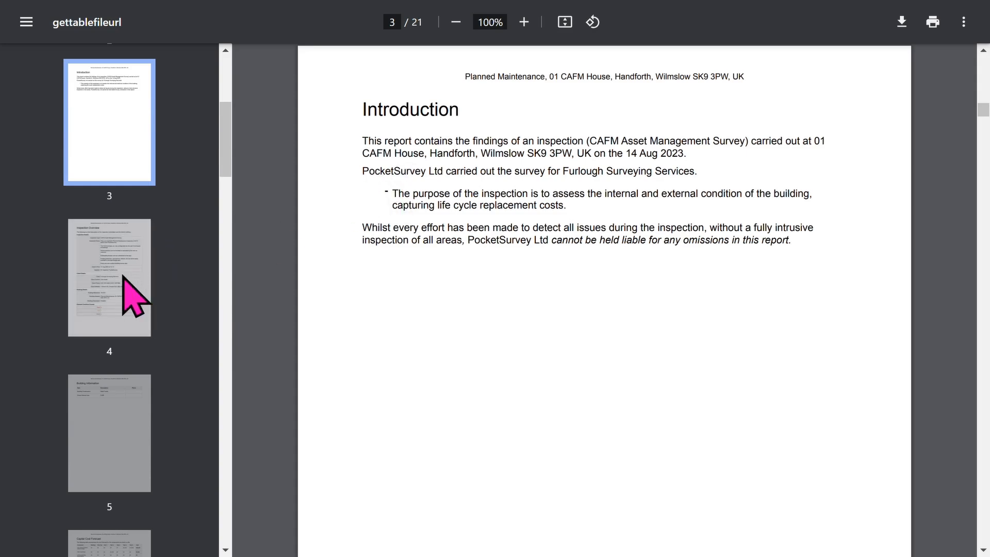
{"action": "left_click", "coordinate": [108, 276]}
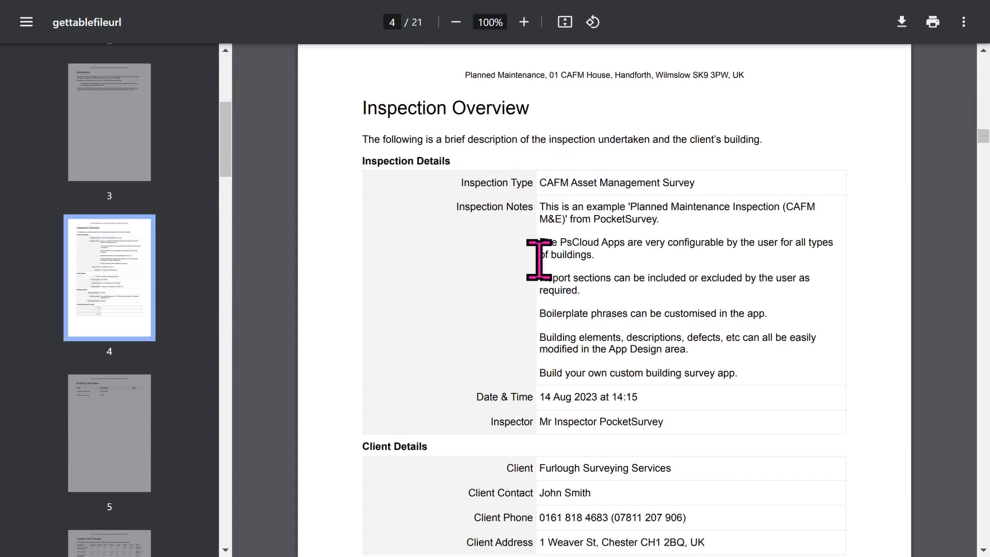
{"action": "scroll", "scroll_direction": "down", "scroll_amount": 3}
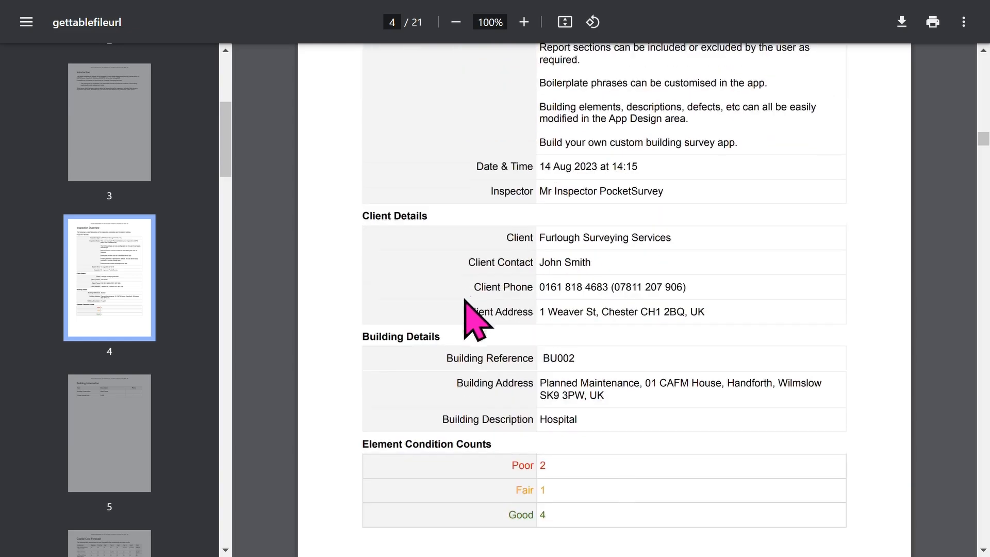
{"action": "mouse_move", "coordinate": [388, 443]}
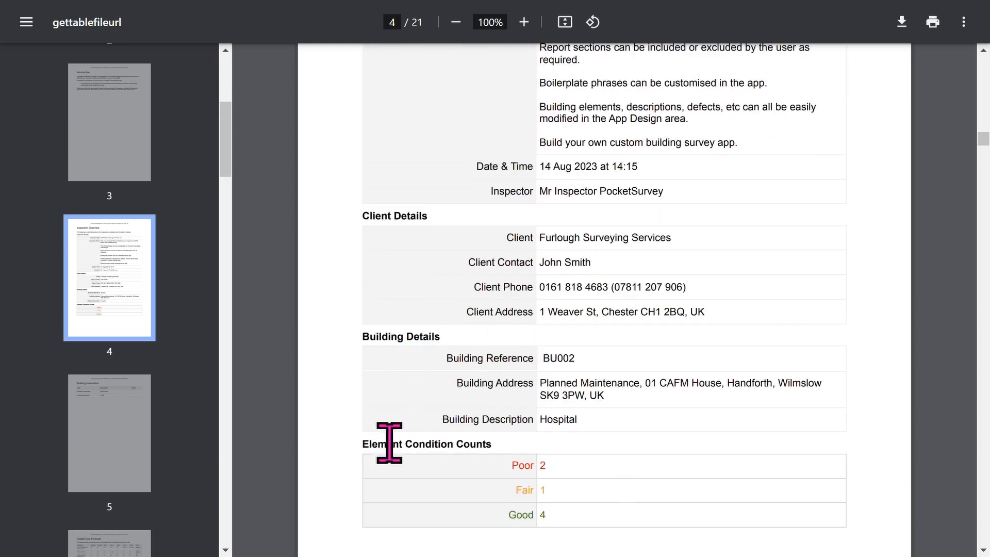
{"action": "scroll", "scroll_direction": "down", "scroll_amount": 3}
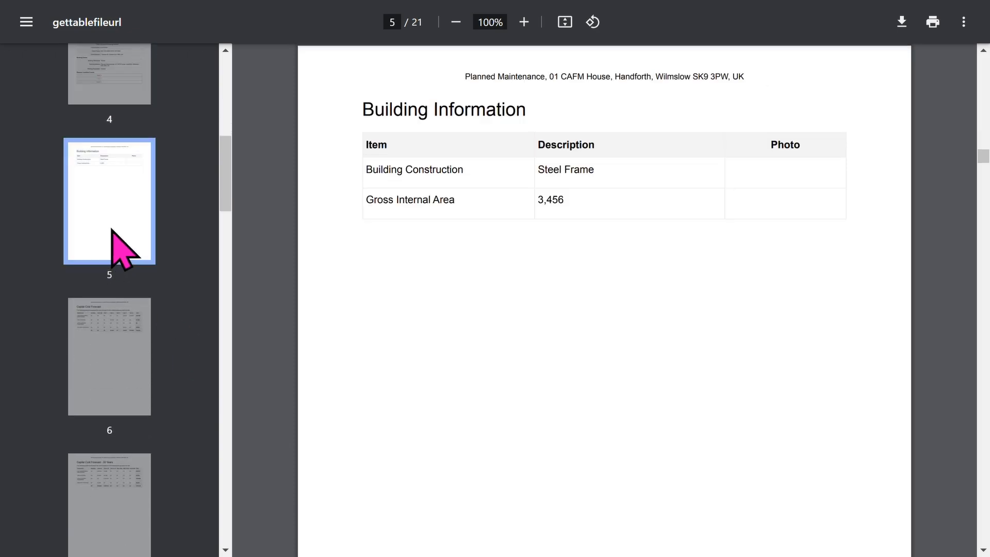
{"action": "mouse_move", "coordinate": [594, 232]}
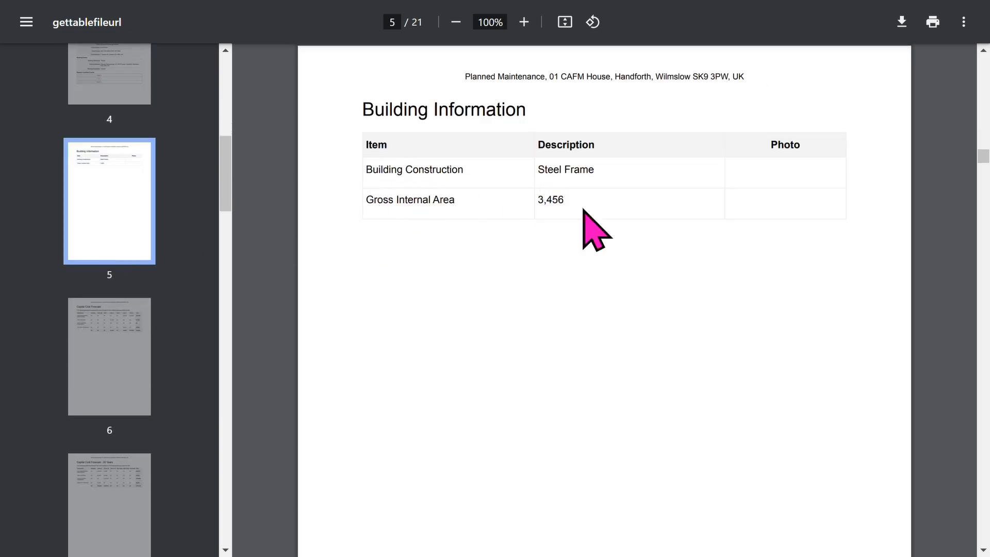
{"action": "scroll", "scroll_direction": "down", "scroll_amount": 3}
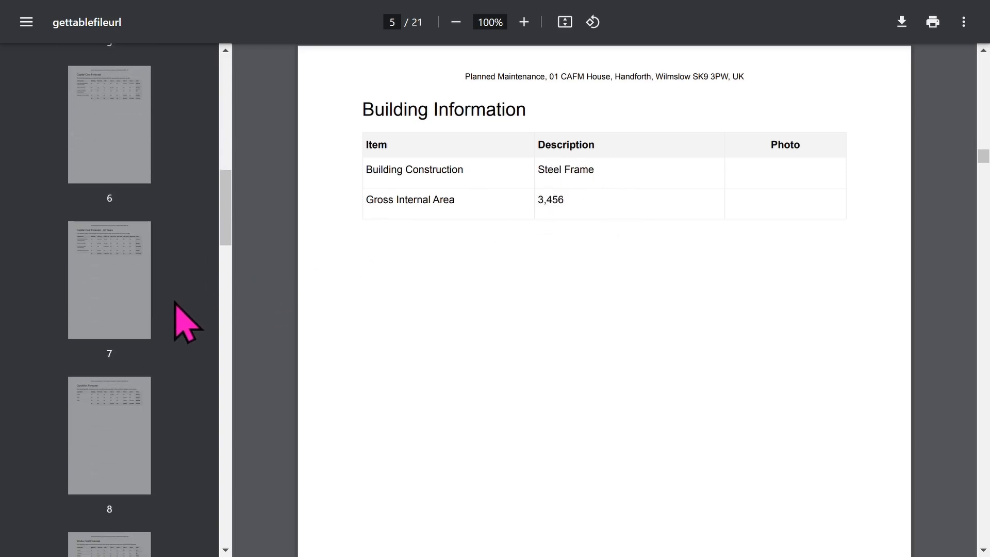
{"action": "mouse_move", "coordinate": [114, 184]}
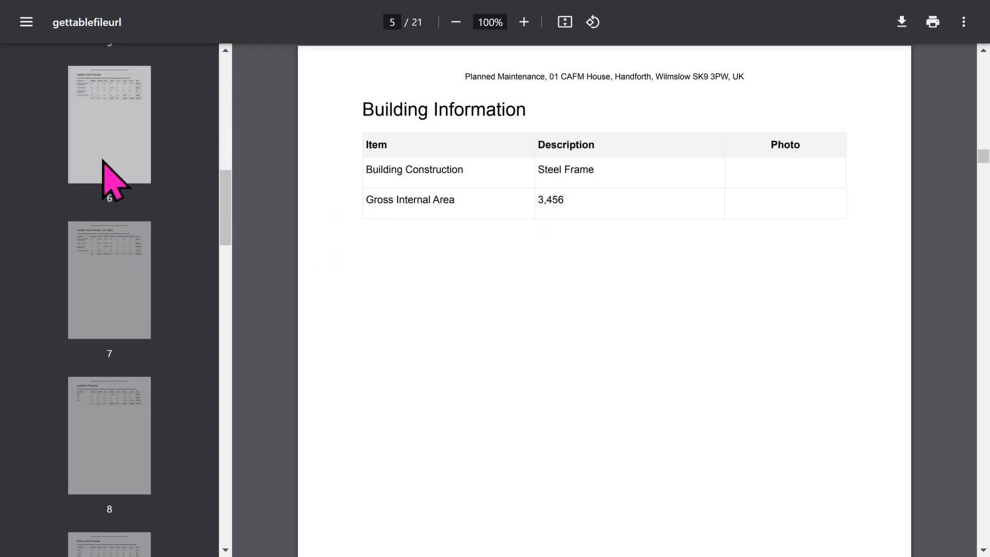
Jump to page 6 Capital Cost Forecast and page 7, heading for the Summary of Issues
{"action": "left_click", "coordinate": [108, 124]}
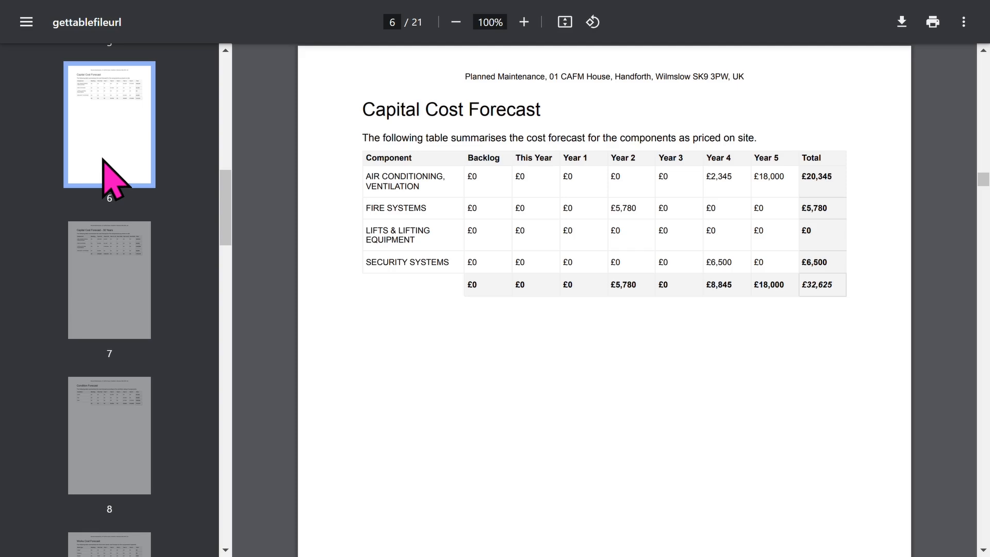
{"action": "mouse_move", "coordinate": [116, 289]}
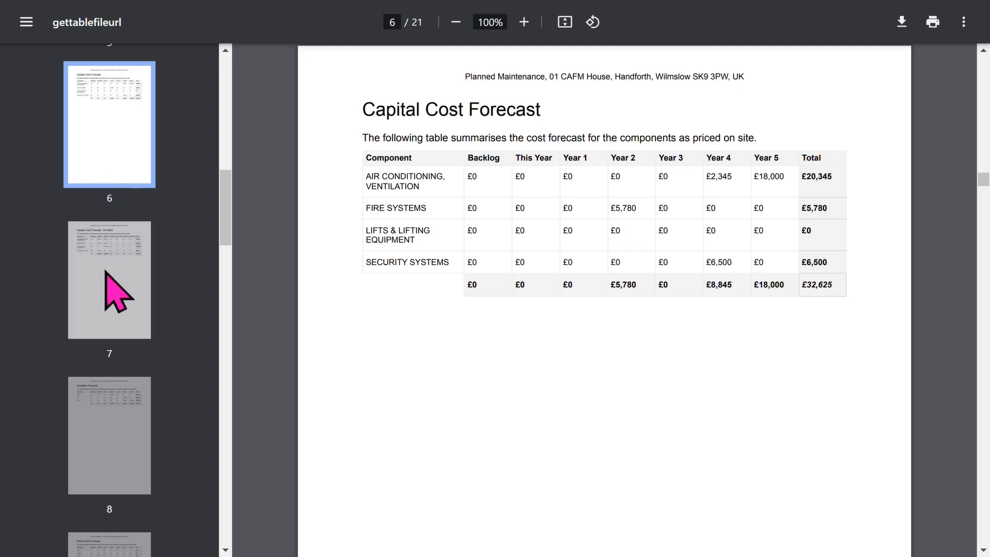
{"action": "left_click", "coordinate": [108, 280]}
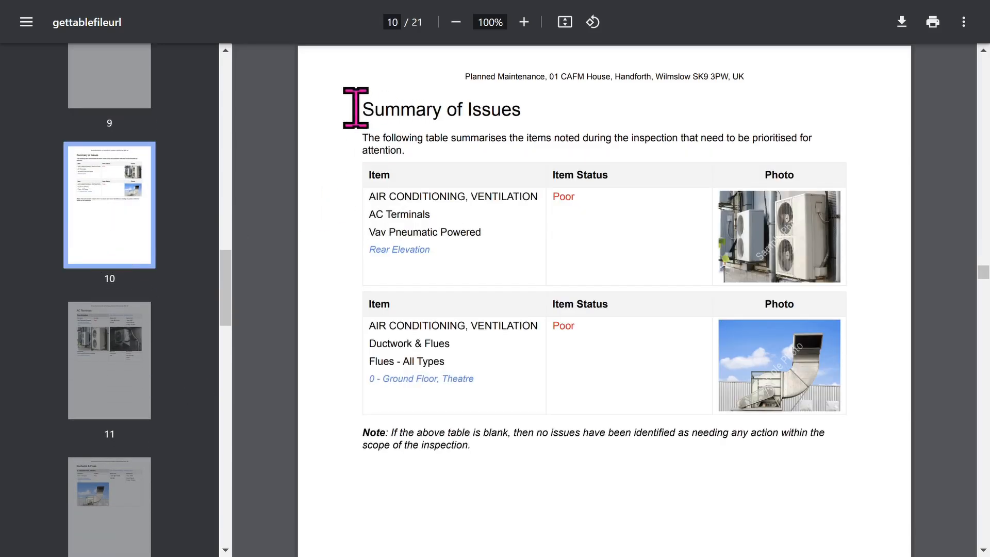
Read down page 11, AC Terminals, toward page 13, Fire Equipment for the Outbuilding
{"action": "double_click", "coordinate": [440, 110]}
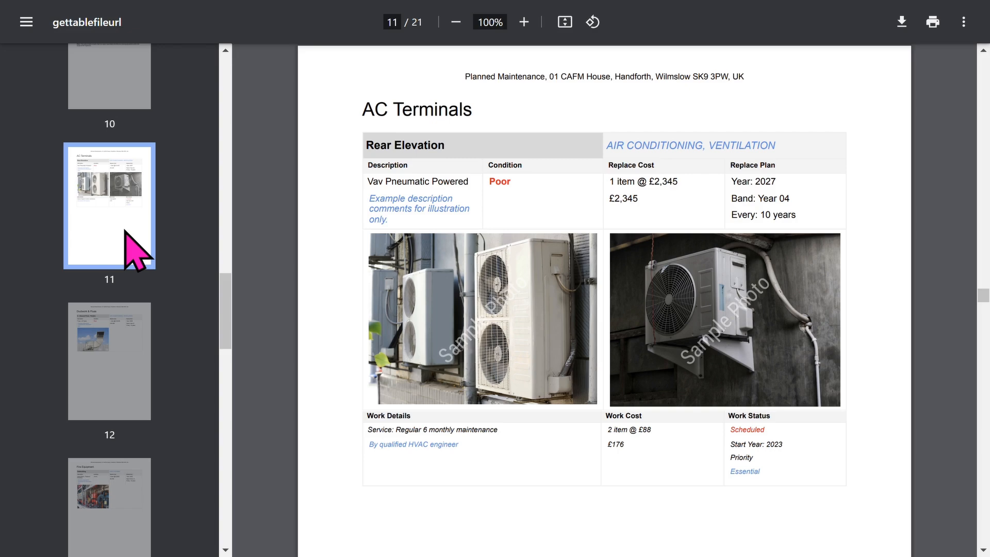
{"action": "mouse_move", "coordinate": [378, 111]}
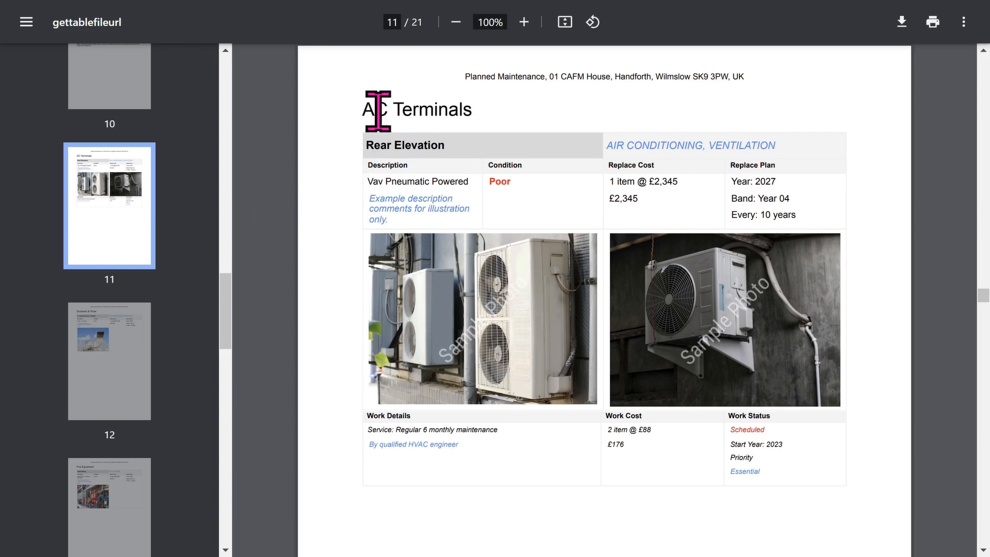
{"action": "mouse_move", "coordinate": [505, 142]}
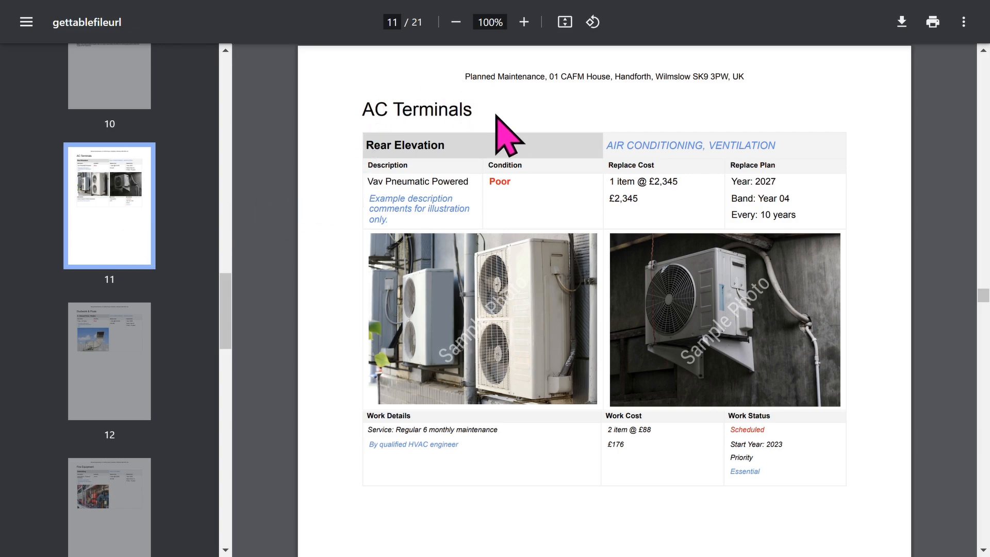
{"action": "mouse_move", "coordinate": [370, 189]}
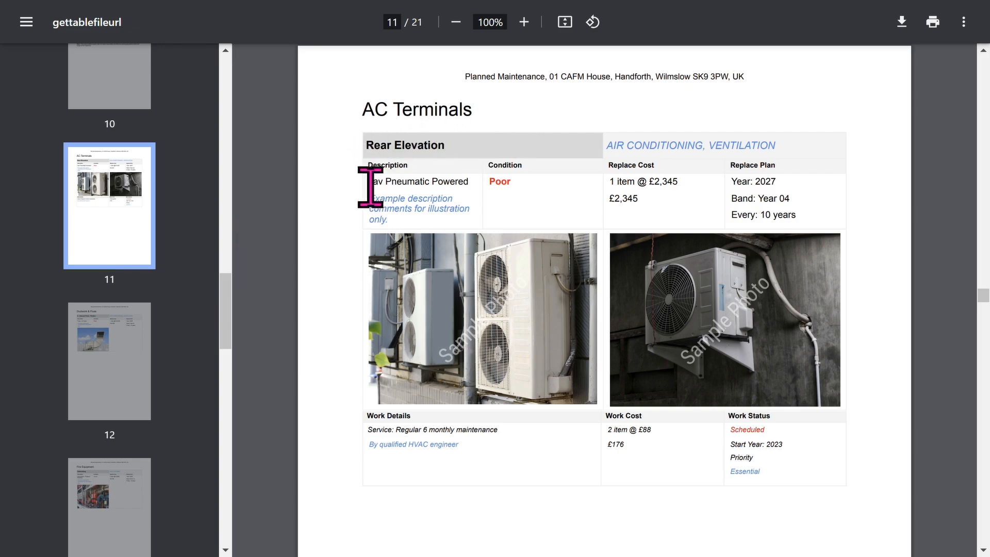
{"action": "mouse_move", "coordinate": [502, 192]}
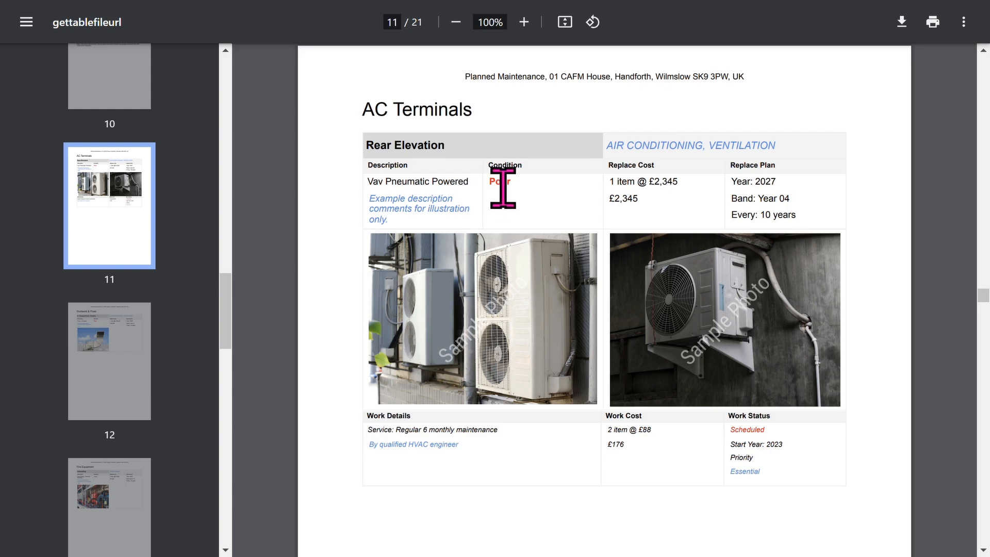
{"action": "mouse_move", "coordinate": [609, 187]}
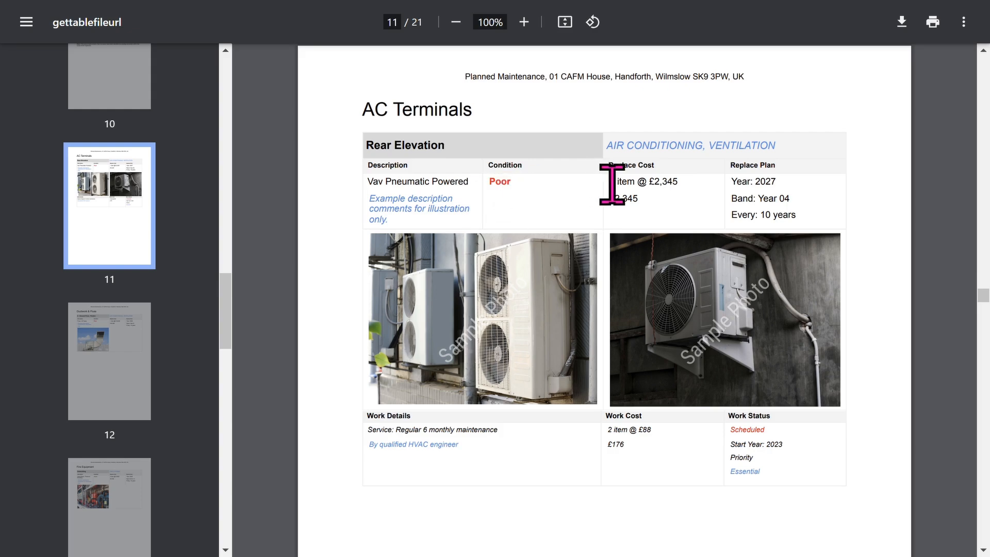
{"action": "mouse_move", "coordinate": [828, 214]}
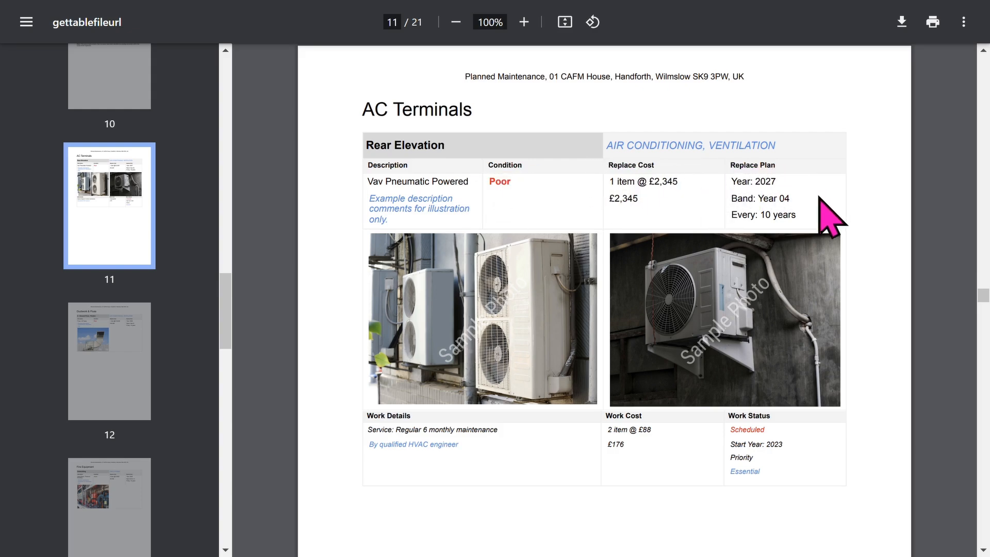
{"action": "scroll", "scroll_direction": "down", "scroll_amount": 3}
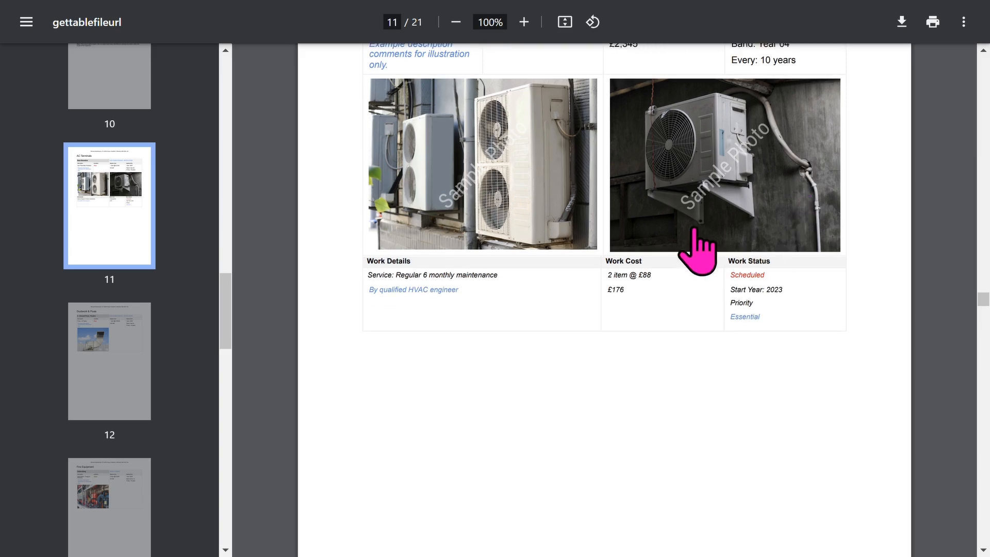
{"action": "mouse_move", "coordinate": [504, 302]}
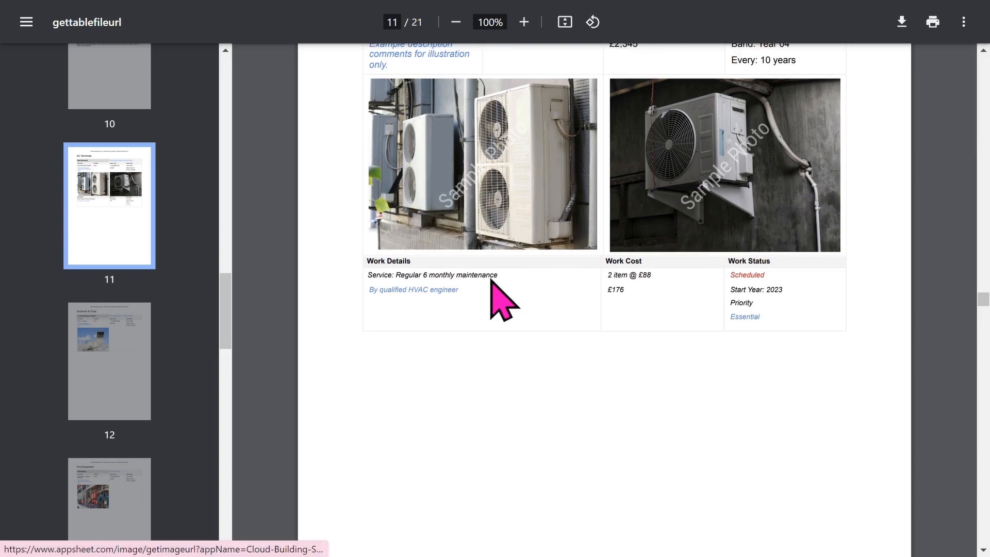
{"action": "mouse_move", "coordinate": [662, 282]}
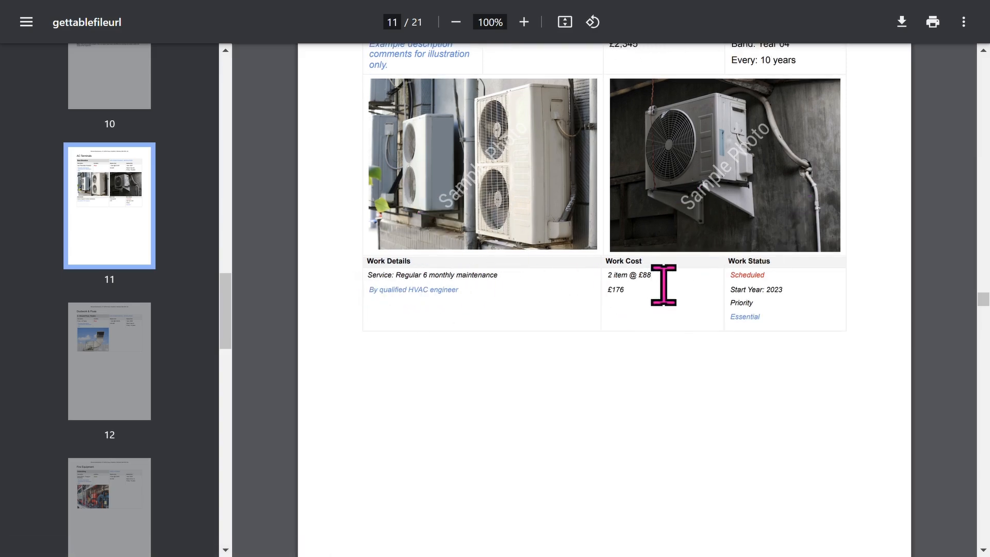
{"action": "scroll", "scroll_direction": "down", "scroll_amount": 3}
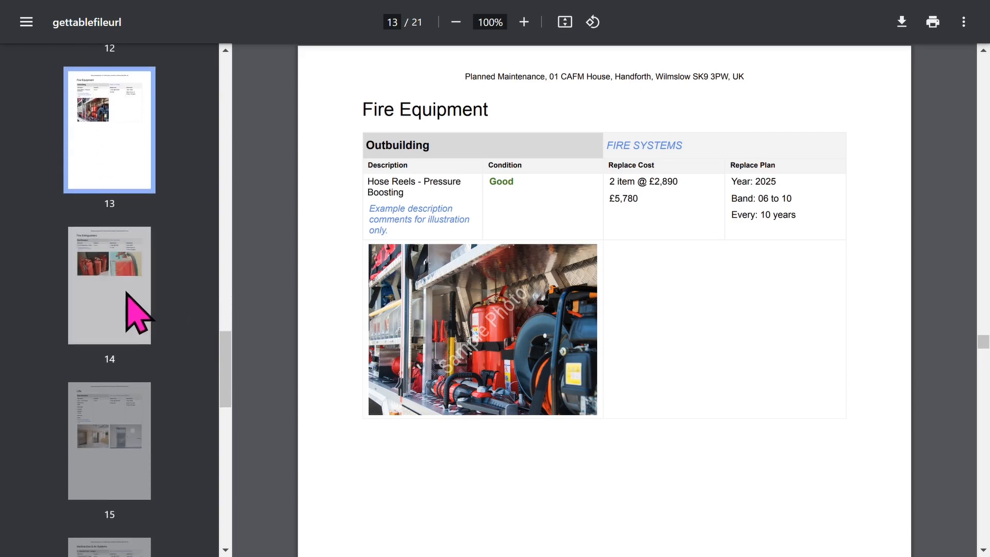
View page 15 Lifts, then continue to page 16, Medical Gas & Air Systems
{"action": "left_click", "coordinate": [108, 441]}
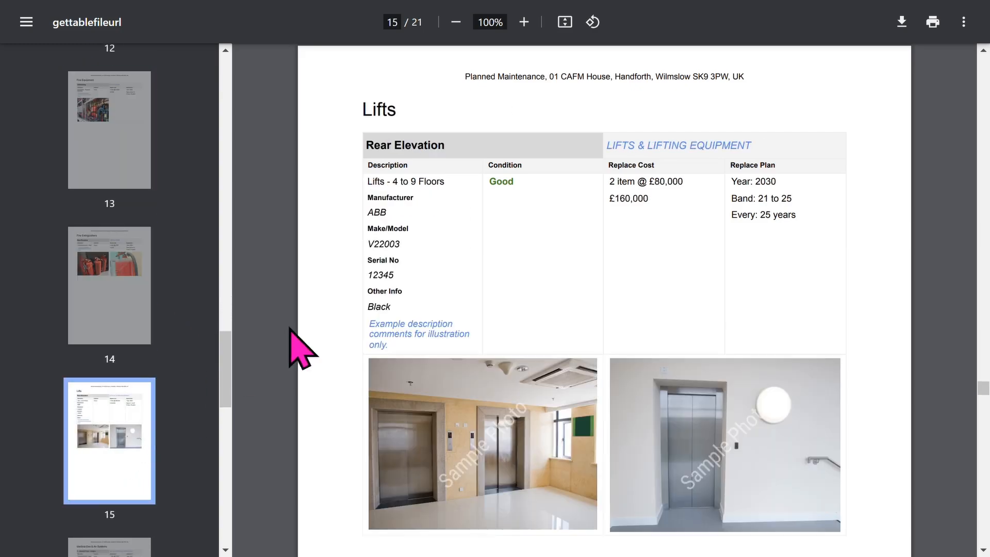
{"action": "mouse_move", "coordinate": [374, 253]}
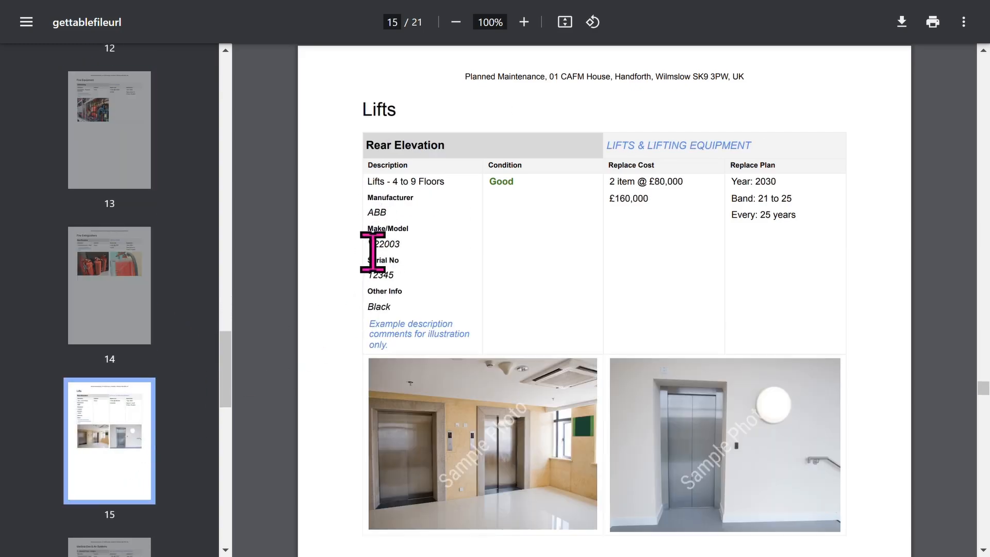
{"action": "mouse_move", "coordinate": [165, 518]}
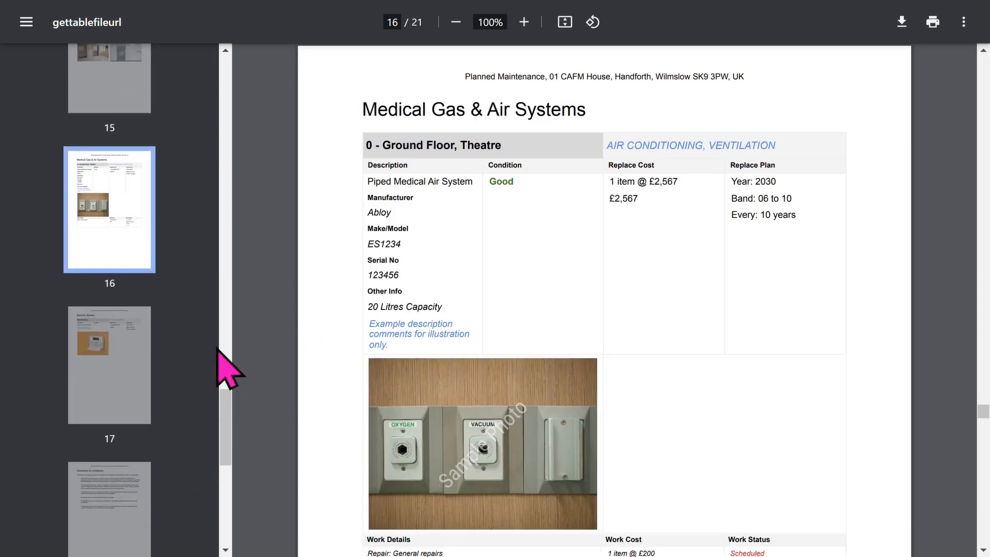
{"action": "scroll", "scroll_direction": "down", "scroll_amount": 3}
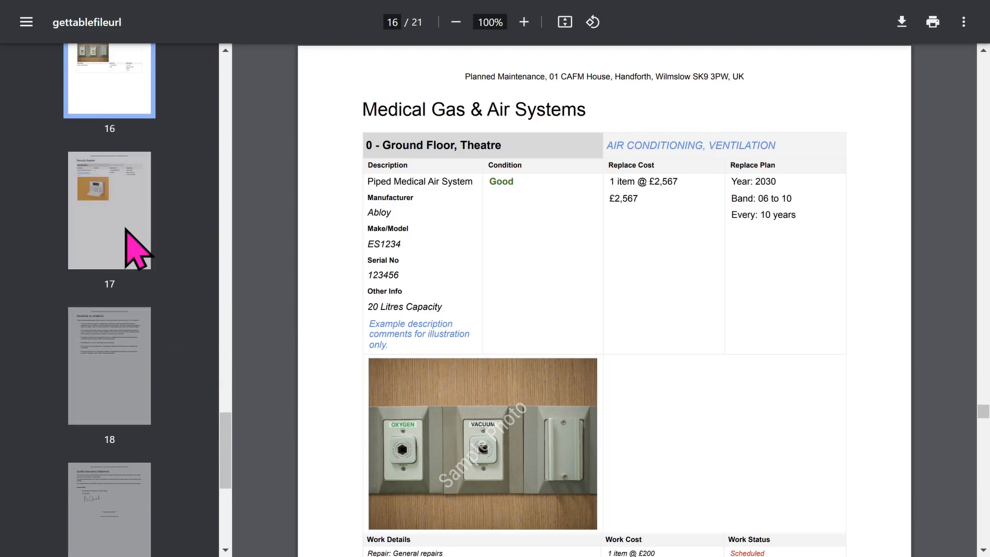
View page 18 Disclaimer & Limitations, then page 19 Quality Assurance Statement
{"action": "left_click", "coordinate": [109, 365]}
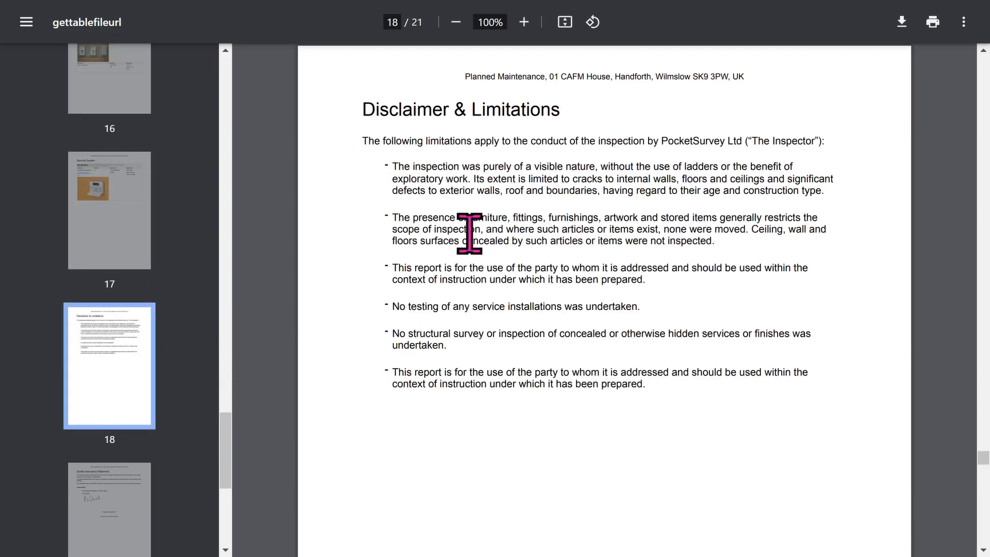
{"action": "mouse_move", "coordinate": [408, 297]}
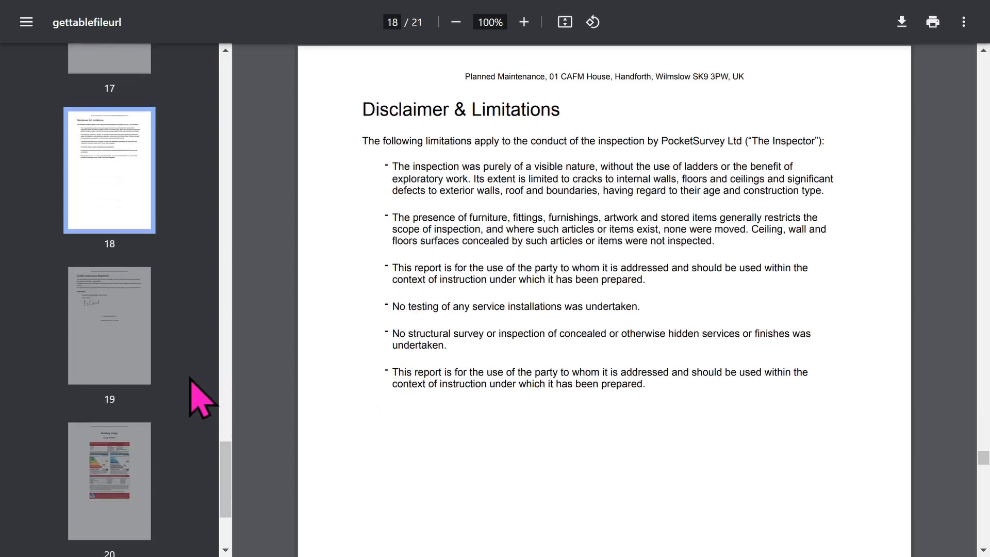
{"action": "scroll", "scroll_direction": "down", "scroll_amount": 3}
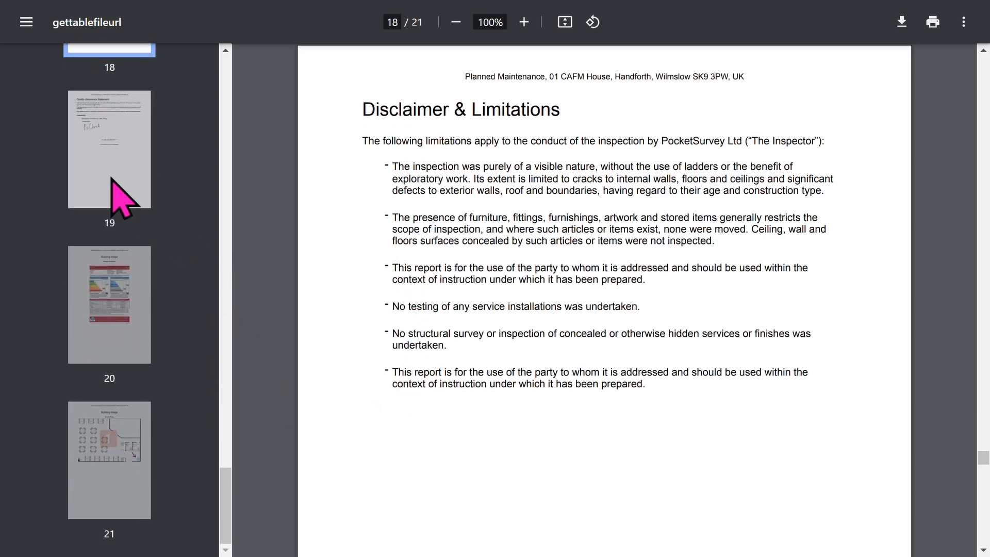
{"action": "left_click", "coordinate": [108, 148]}
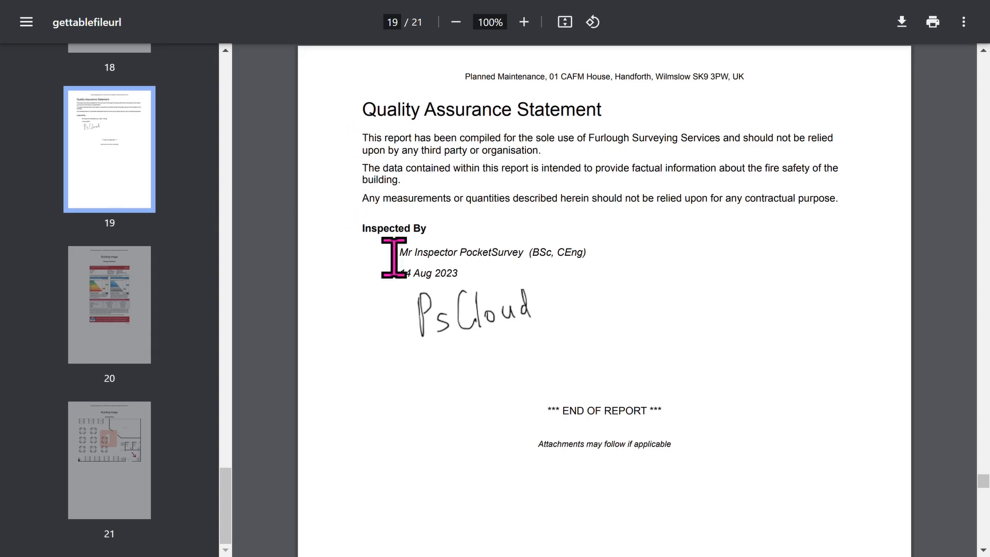
{"action": "mouse_move", "coordinate": [507, 350]}
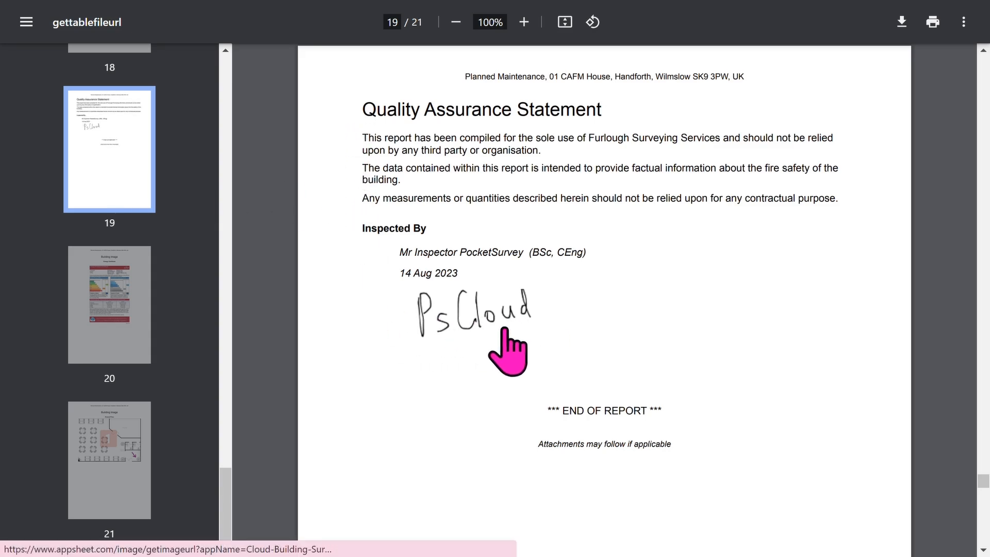
{"action": "mouse_move", "coordinate": [193, 334]}
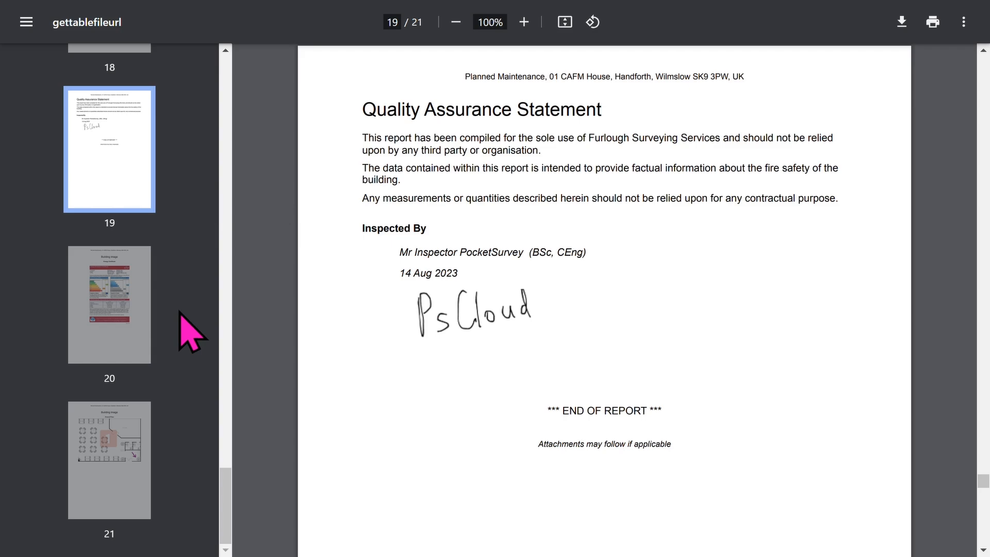
View page 20 Energy Certificate, then the final page 21 Ground Floor plan
{"action": "left_click", "coordinate": [108, 303]}
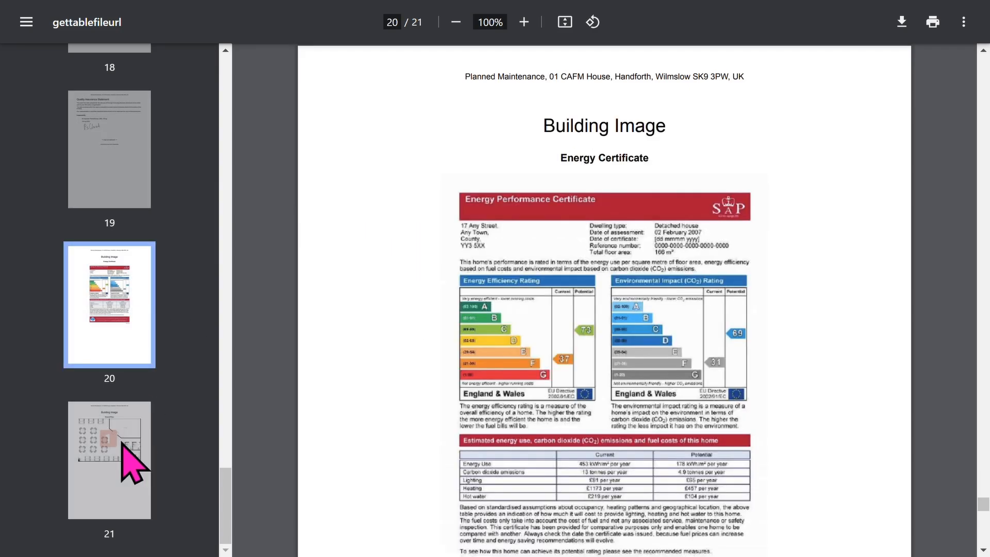
{"action": "left_click", "coordinate": [108, 460]}
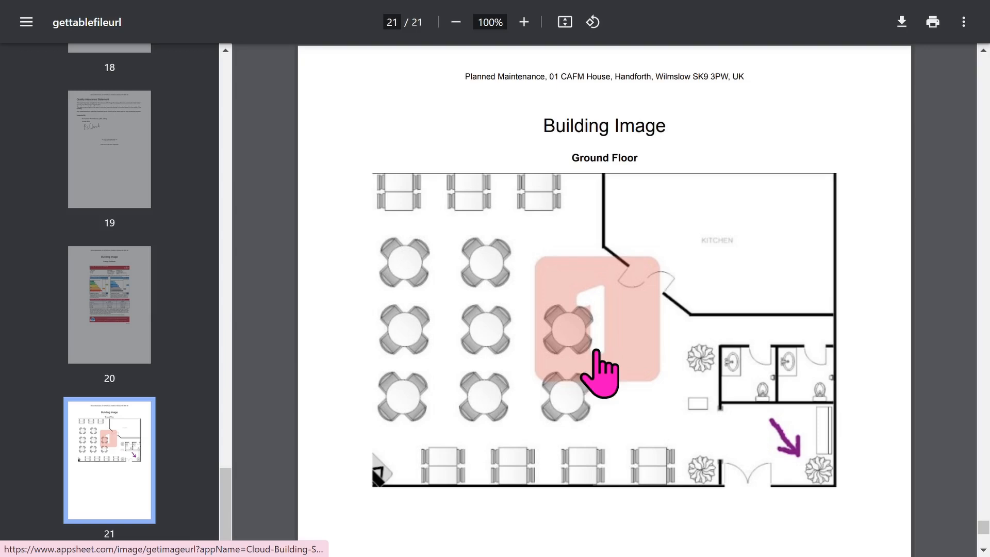
{"action": "mouse_move", "coordinate": [884, 126]}
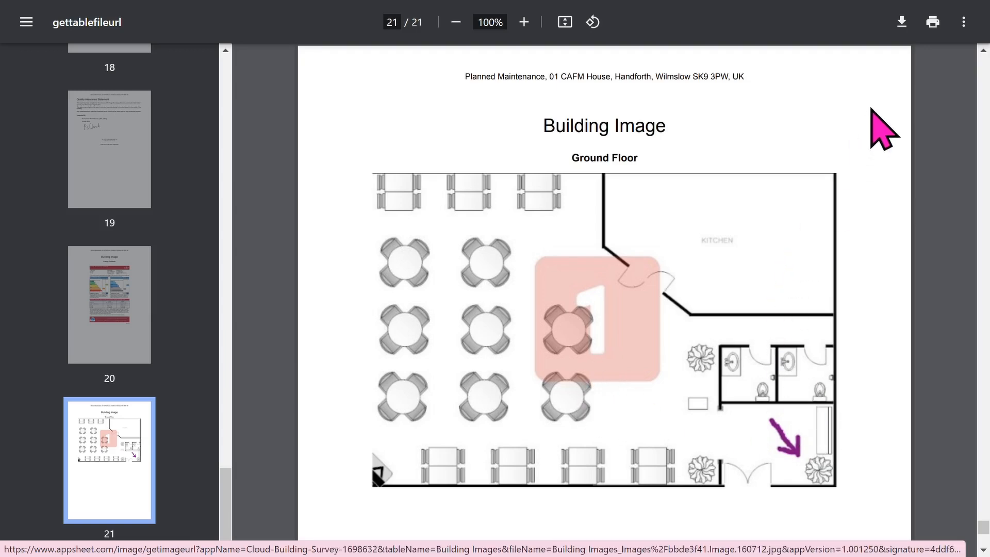